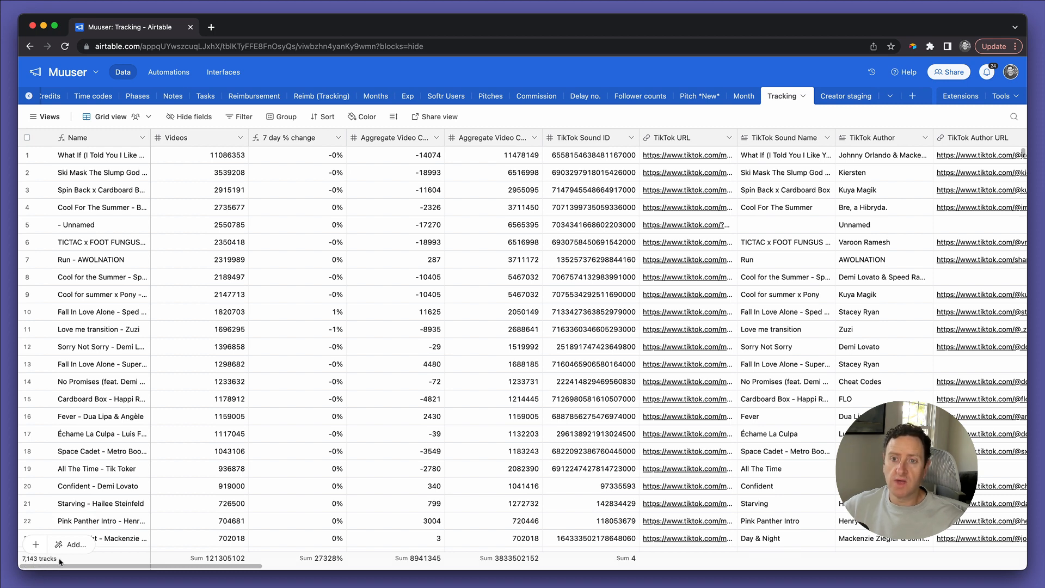
{"action": "mouse_move", "coordinate": [342, 337]}
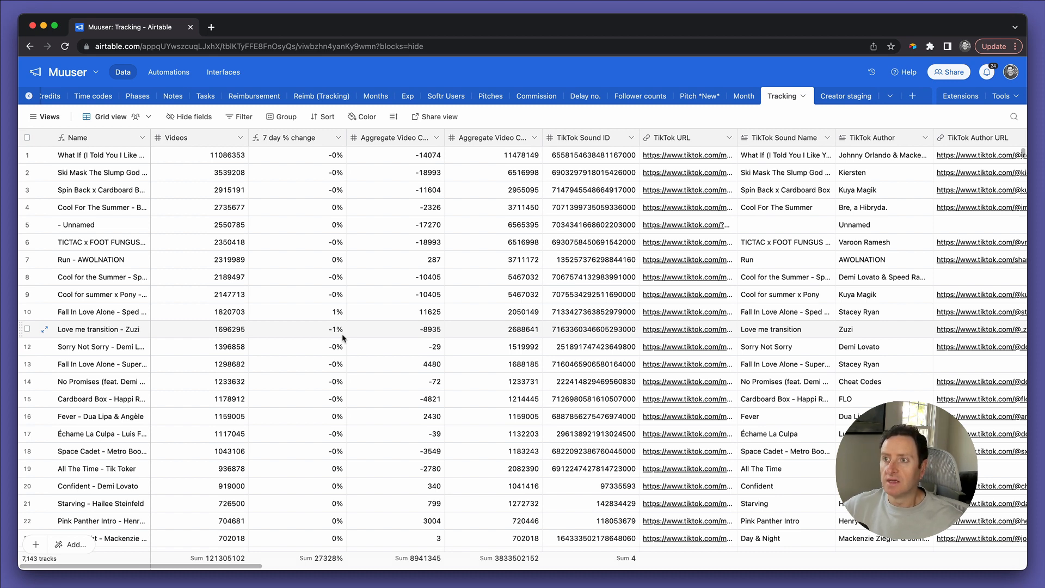
{"action": "mouse_move", "coordinate": [318, 381]}
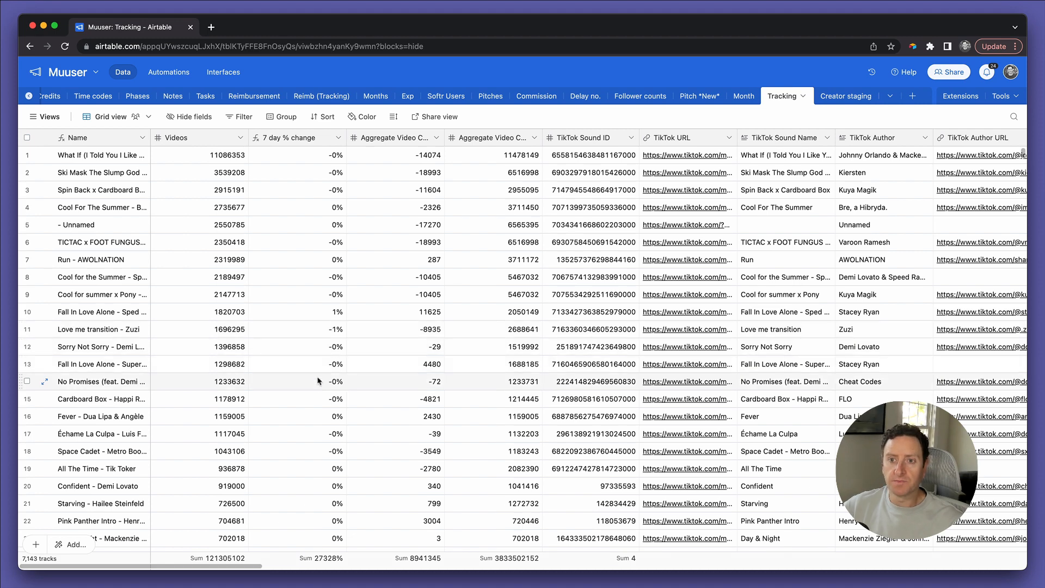
Step: Inspect the Videos, 7 day % change and aggregate video count columns
{"action": "scroll", "scroll_direction": "down", "scroll_amount": 3}
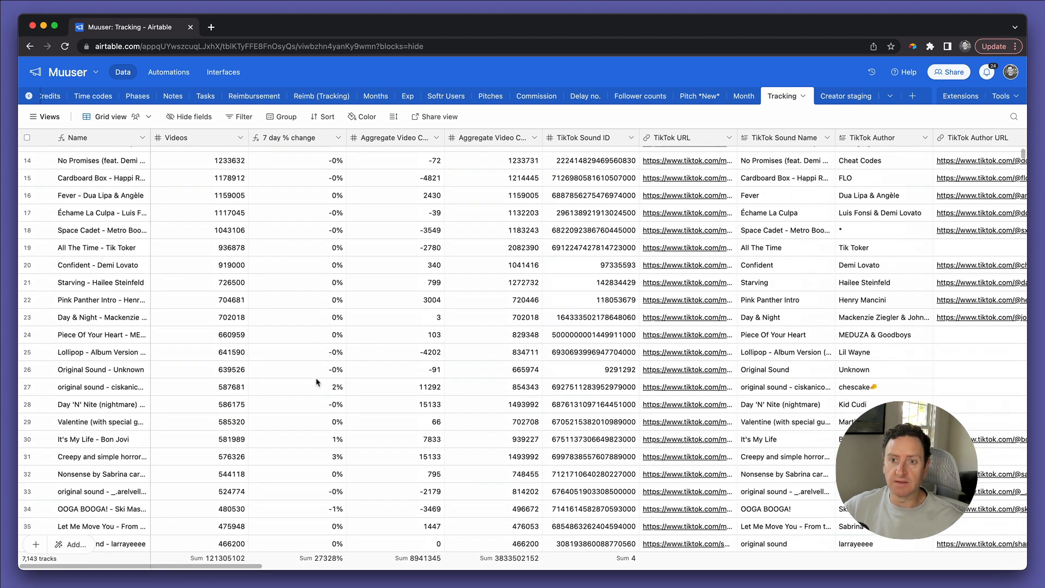
{"action": "scroll", "scroll_direction": "up", "scroll_amount": 3}
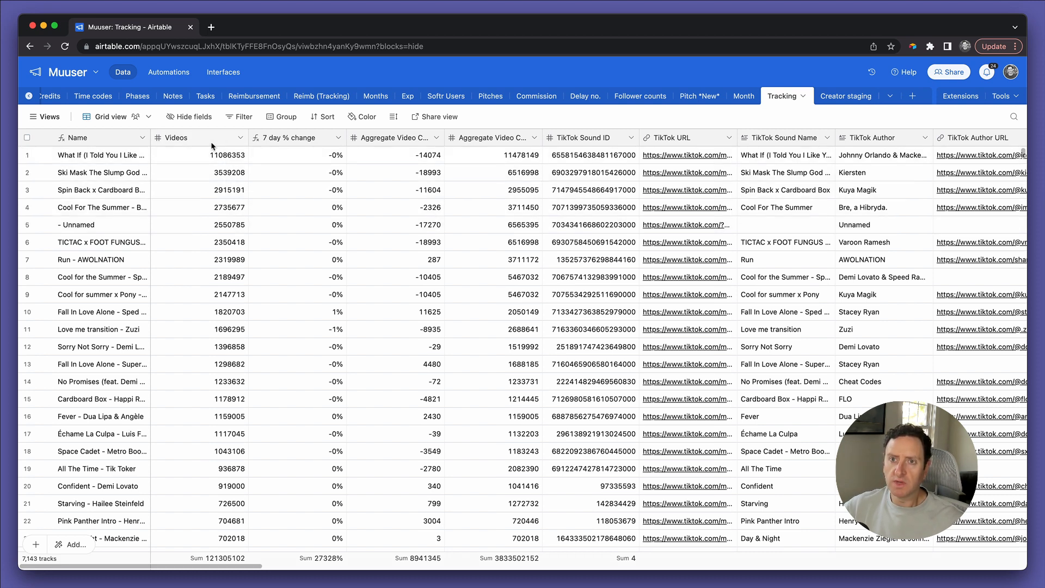
{"action": "left_click", "coordinate": [178, 137]}
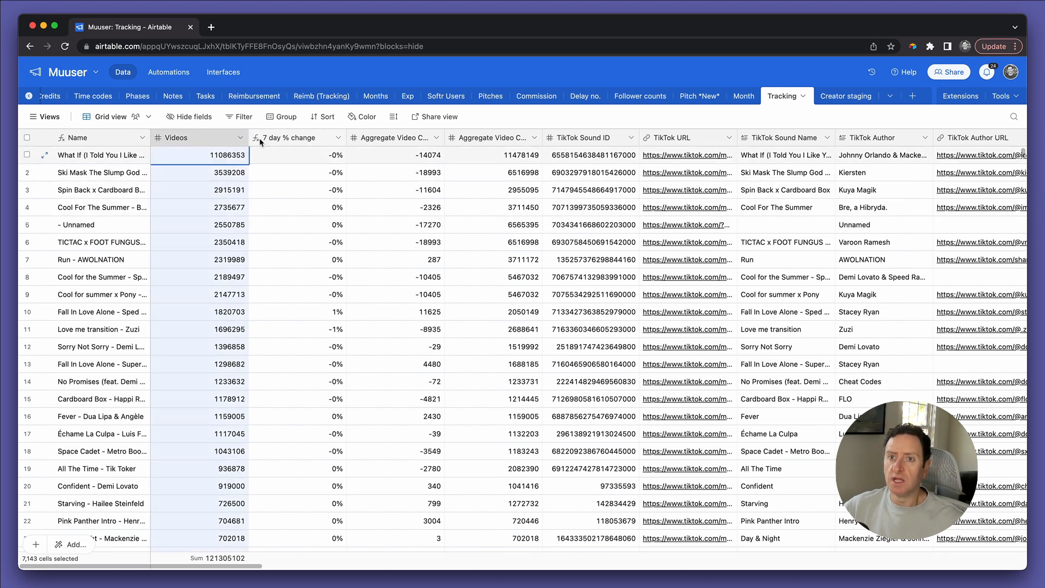
{"action": "left_click", "coordinate": [297, 155]}
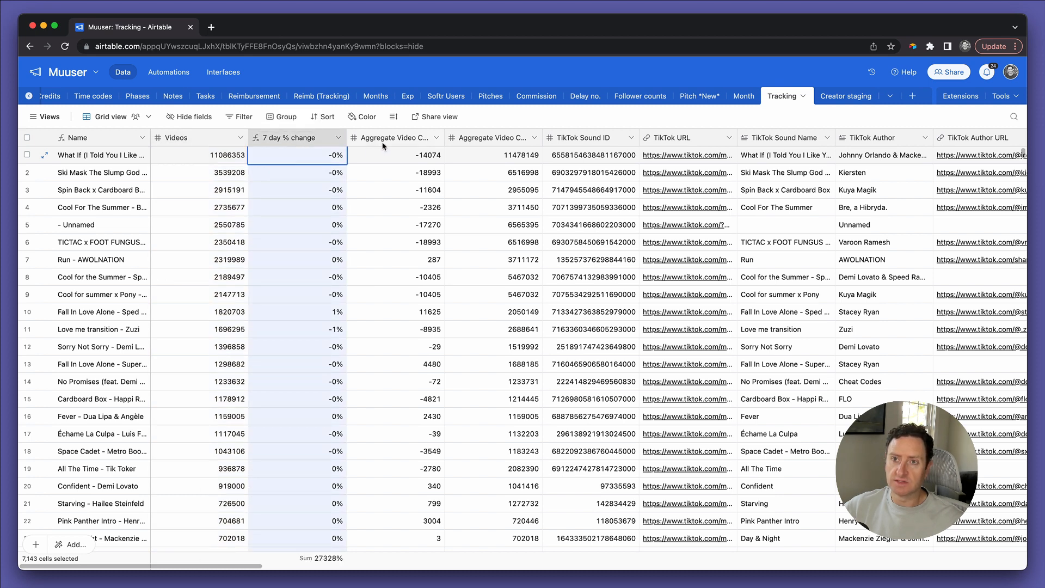
{"action": "mouse_move", "coordinate": [395, 137]}
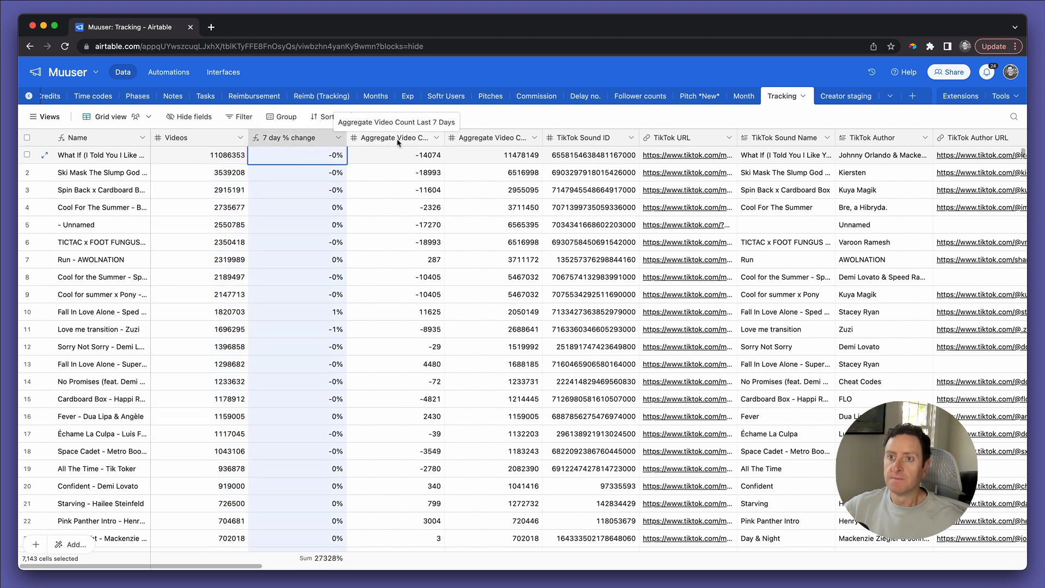
{"action": "left_click", "coordinate": [394, 154]}
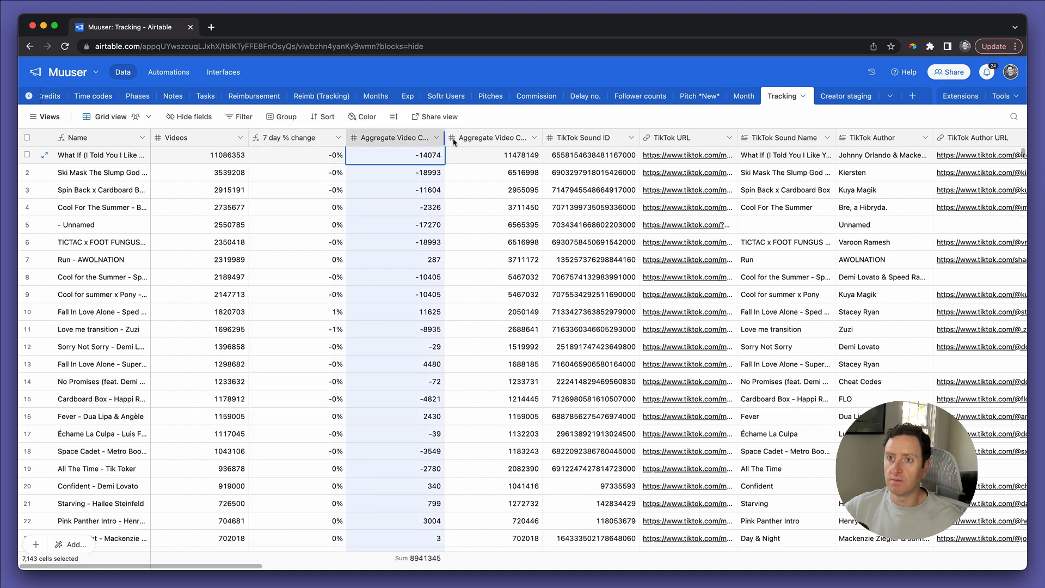
{"action": "left_click", "coordinate": [493, 155]}
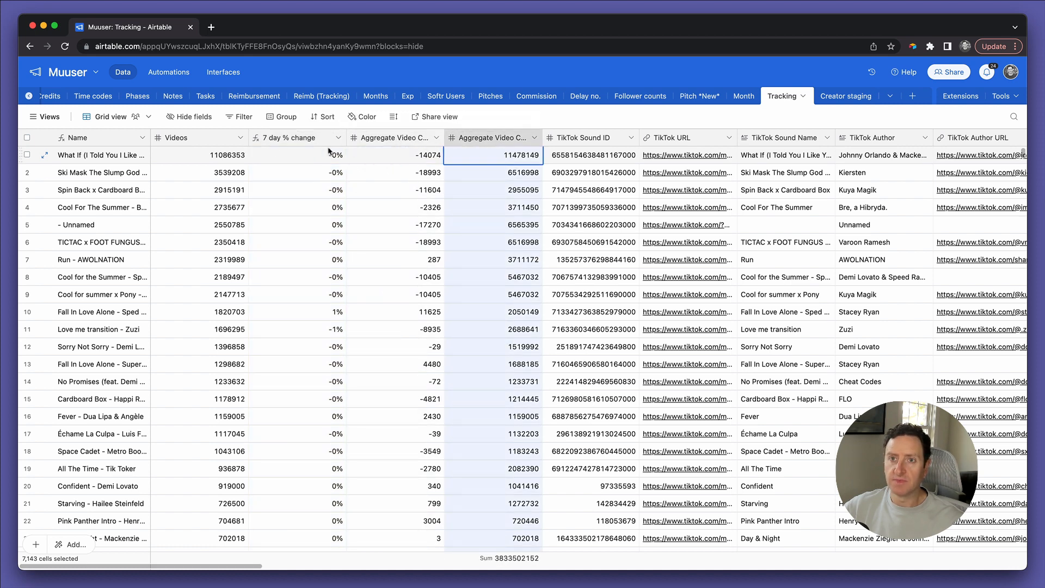
{"action": "left_click", "coordinate": [244, 116]}
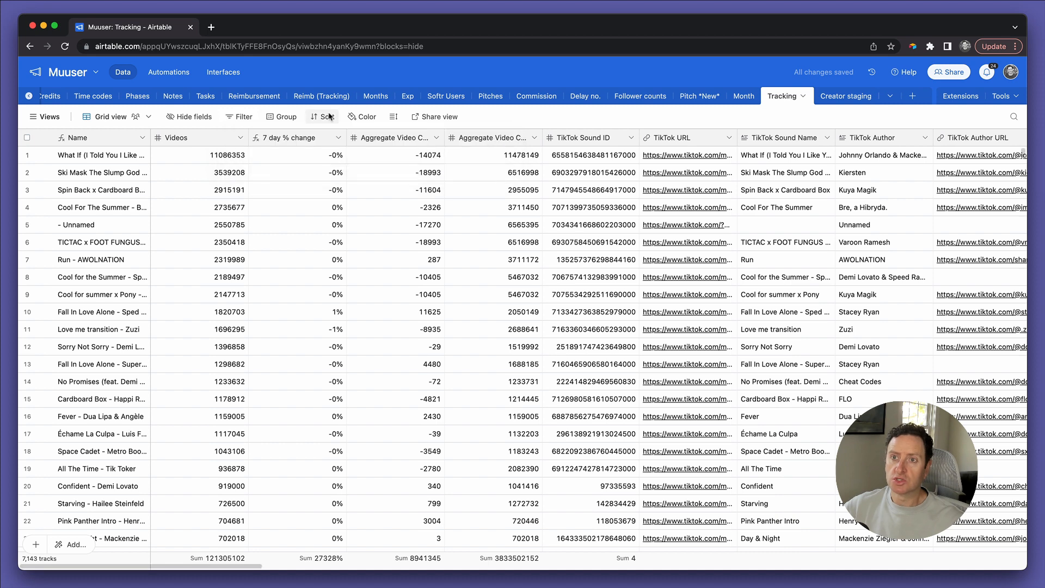
Step: Add a filter condition Videos < 2000, leaving 5,269 of 7,143 records
{"action": "left_click", "coordinate": [326, 117]}
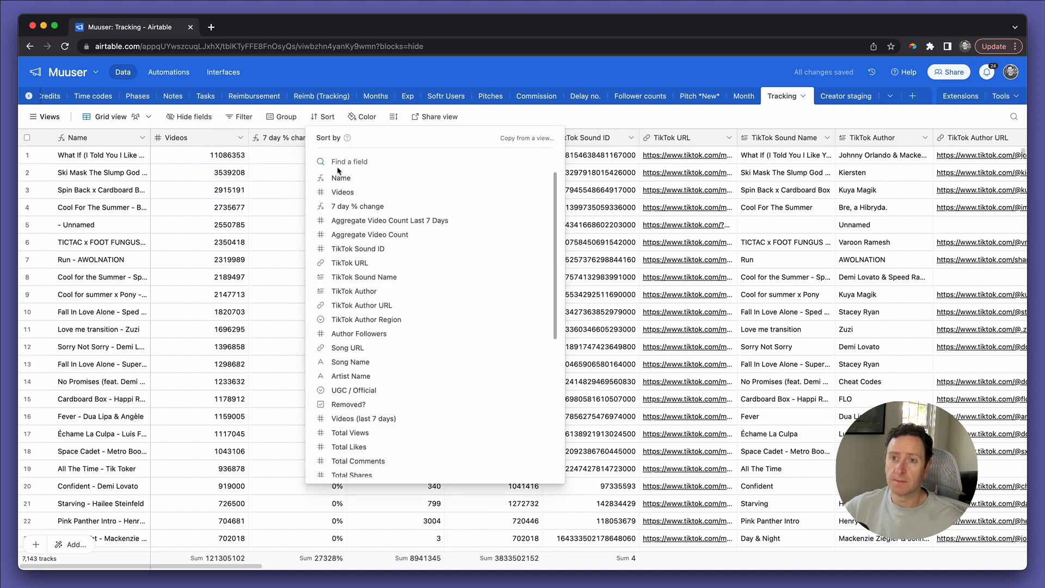
{"action": "left_click", "coordinate": [244, 116]}
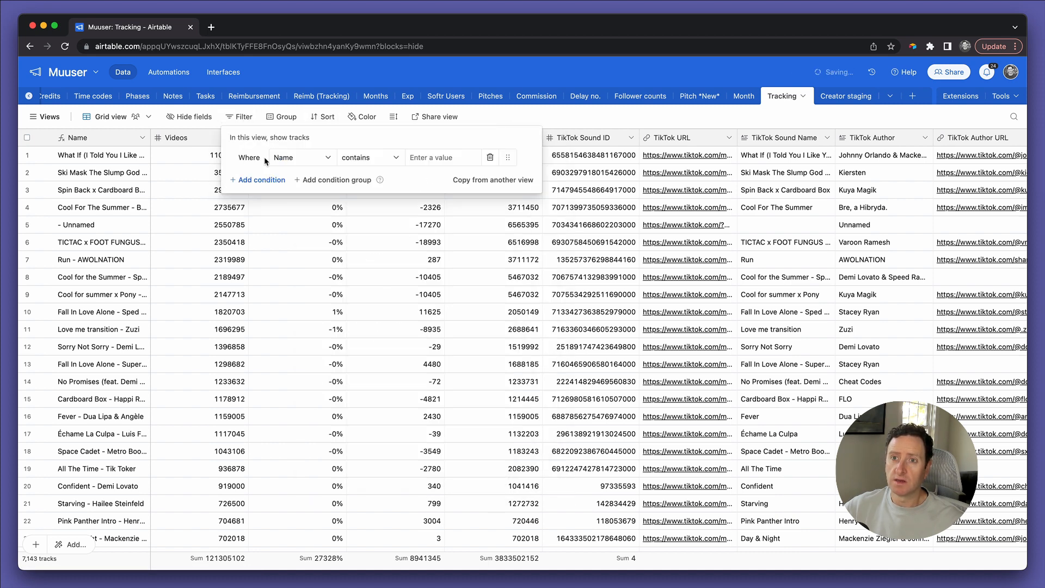
{"action": "left_click", "coordinate": [300, 157]}
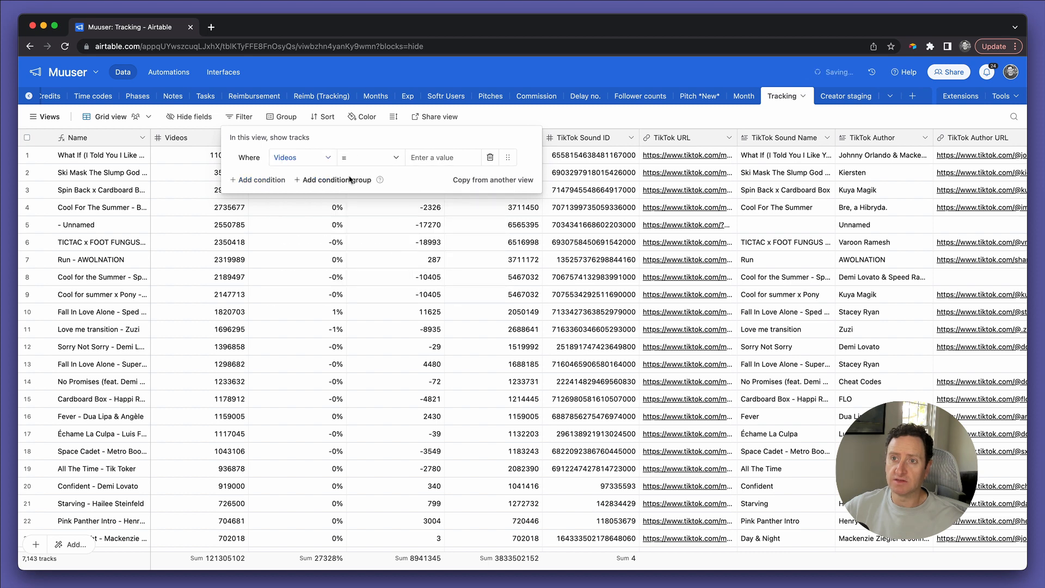
{"action": "left_click", "coordinate": [369, 158]}
{"action": "type", "text": "1"}
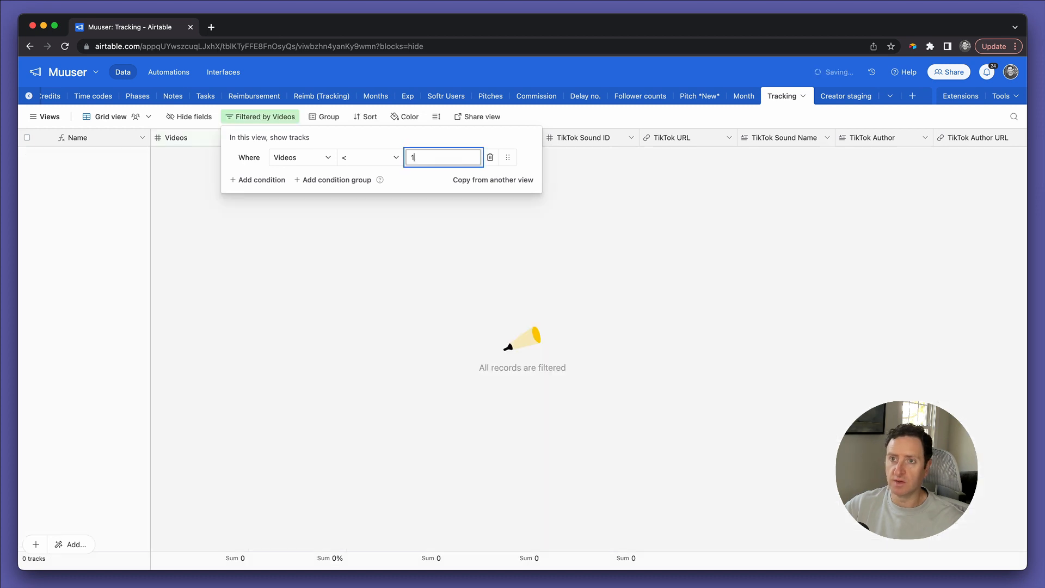
{"action": "type", "text": "000"}
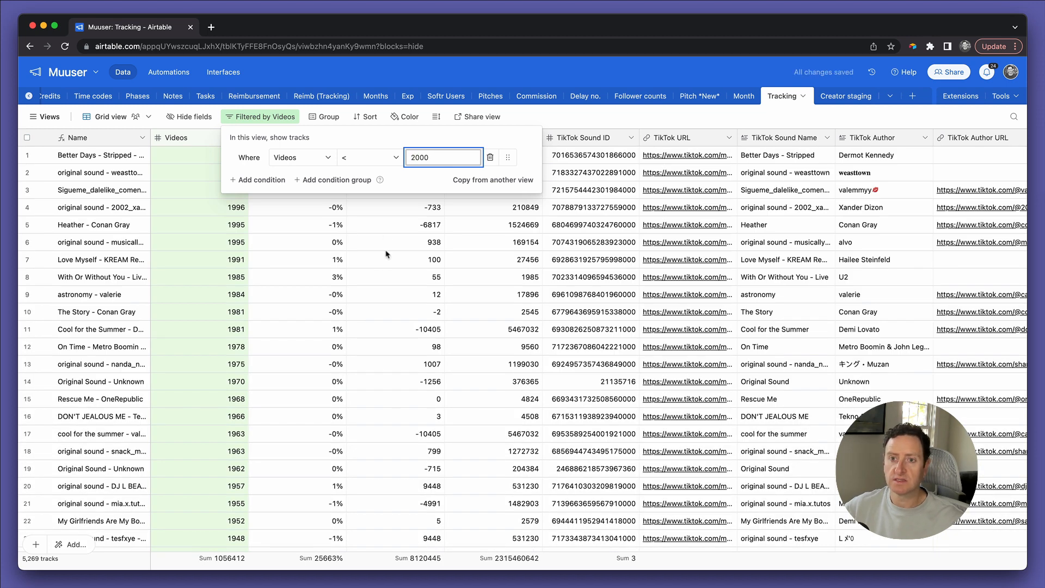
{"action": "mouse_move", "coordinate": [33, 565]}
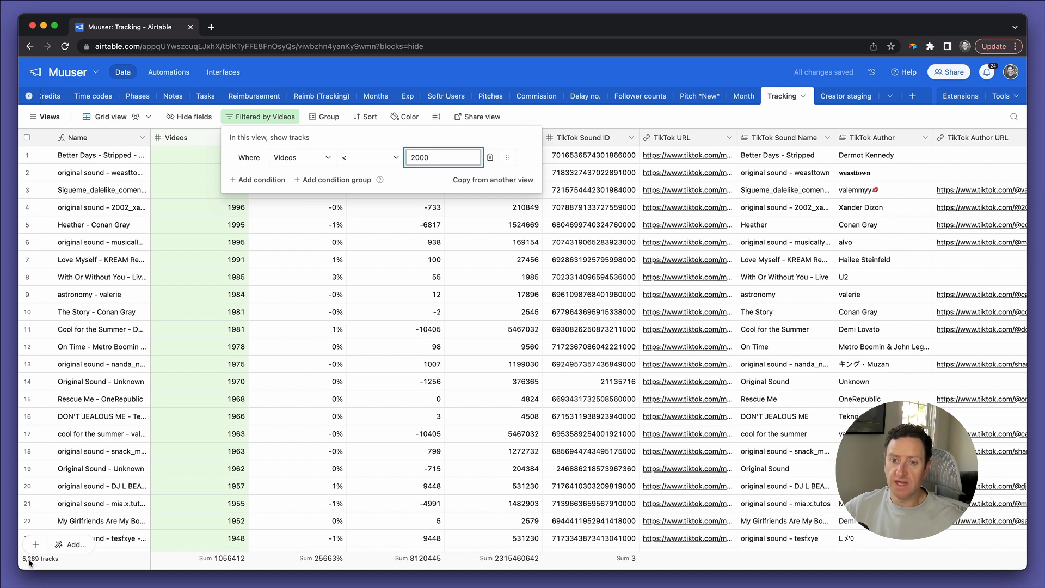
{"action": "left_click", "coordinate": [308, 281]}
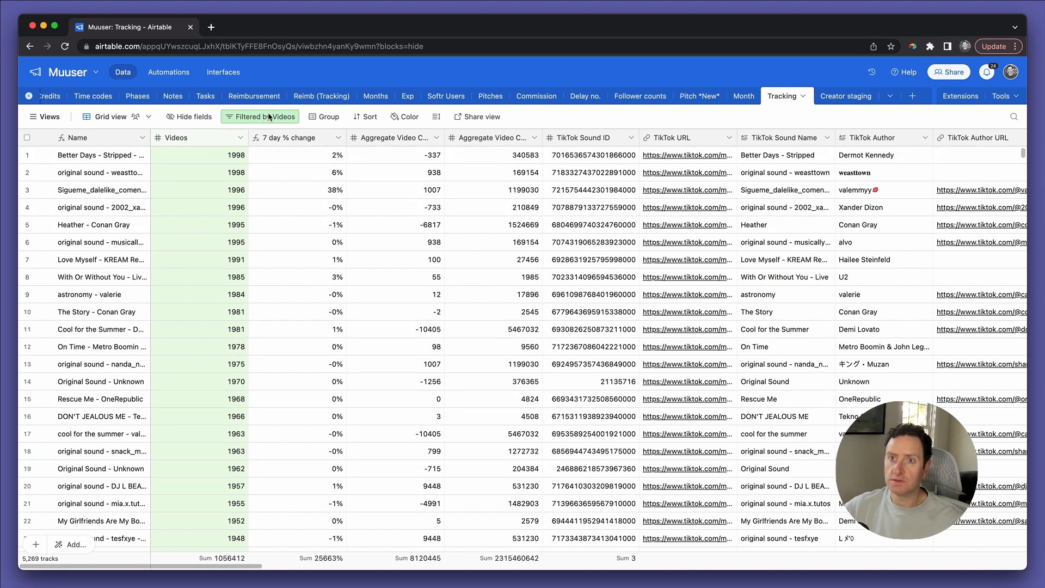
Step: Add a second filter condition: 7 day % change less than 4
{"action": "left_click", "coordinate": [301, 178]}
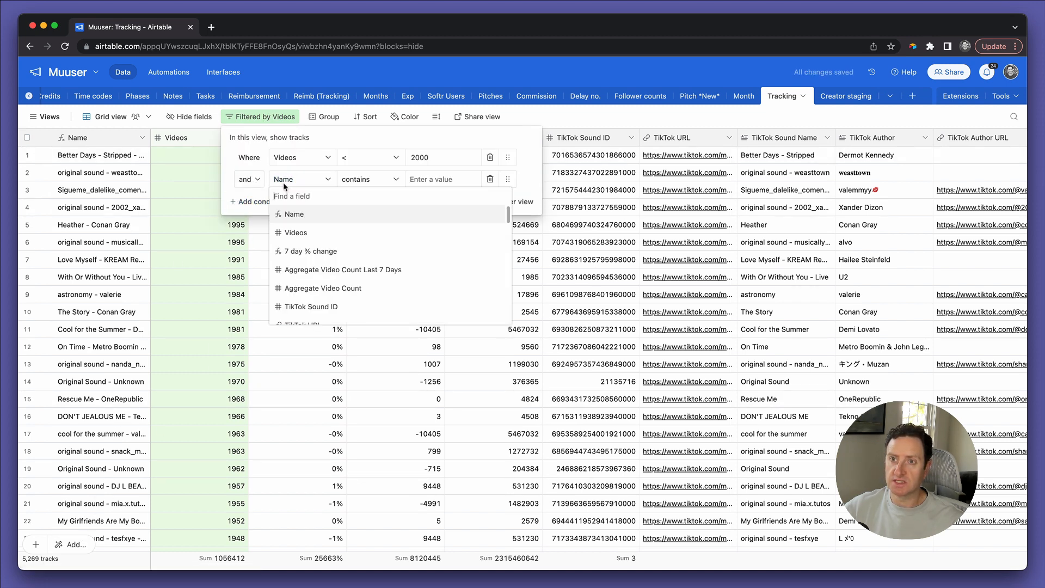
{"action": "left_click", "coordinate": [306, 251]}
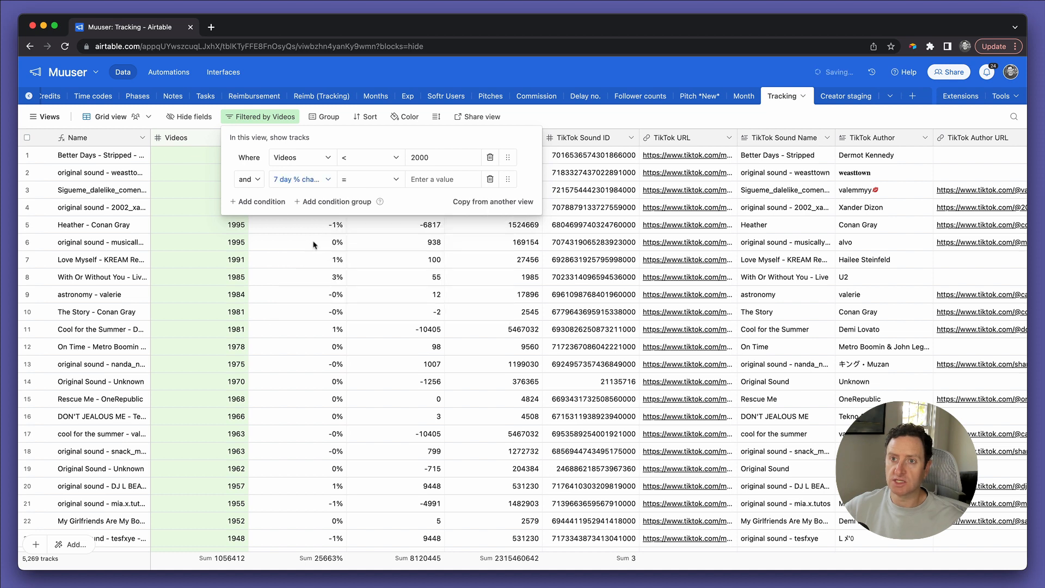
{"action": "left_click", "coordinate": [367, 178]}
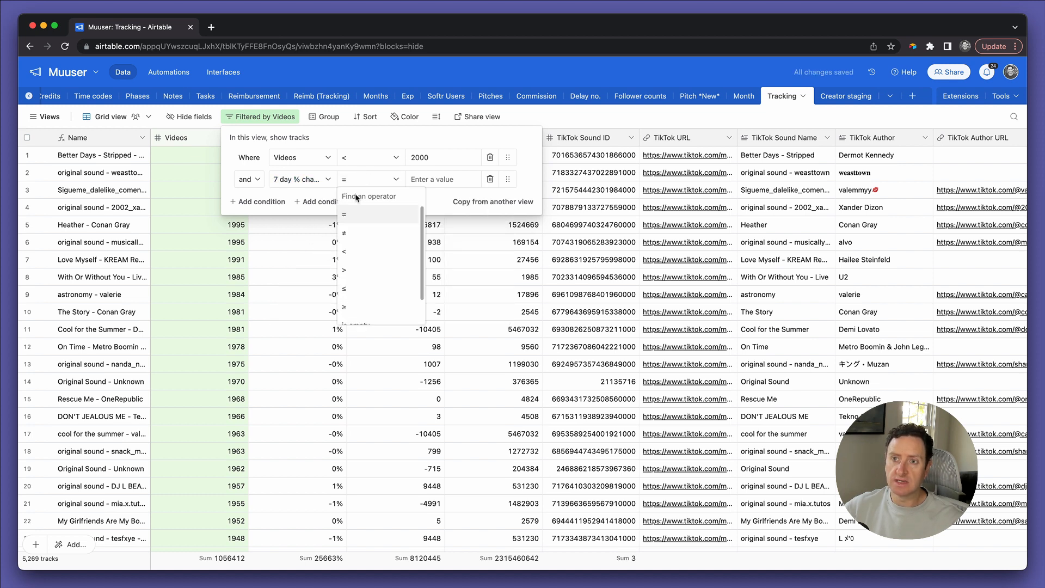
{"action": "left_click", "coordinate": [344, 252]}
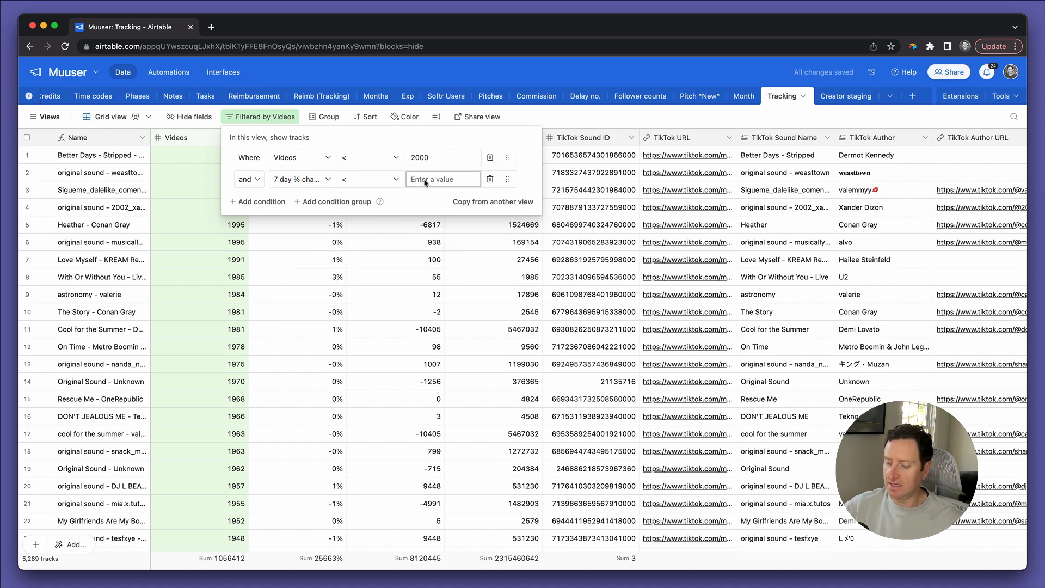
{"action": "type", "text": "2"}
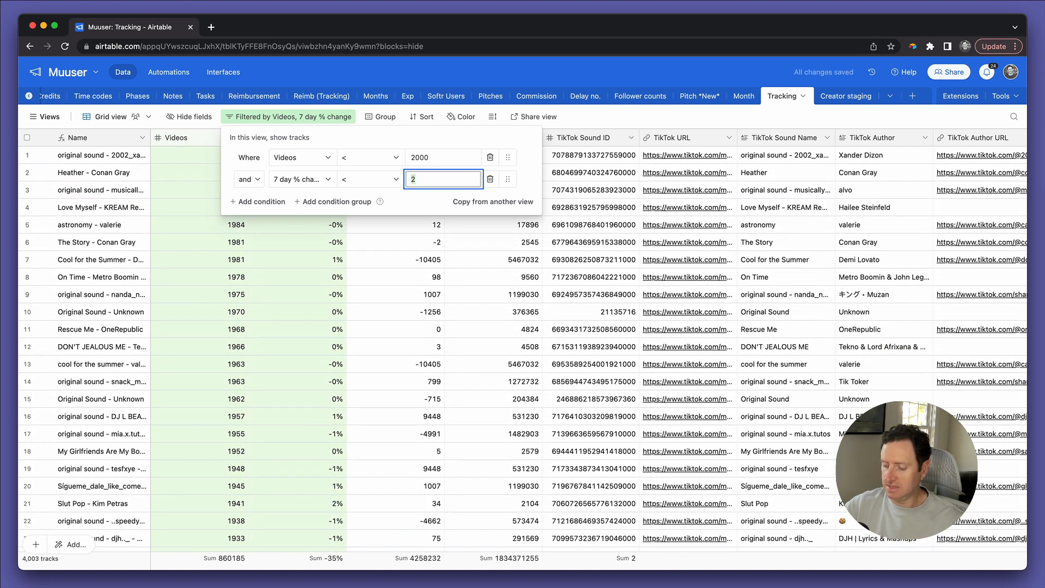
{"action": "type", "text": "3"}
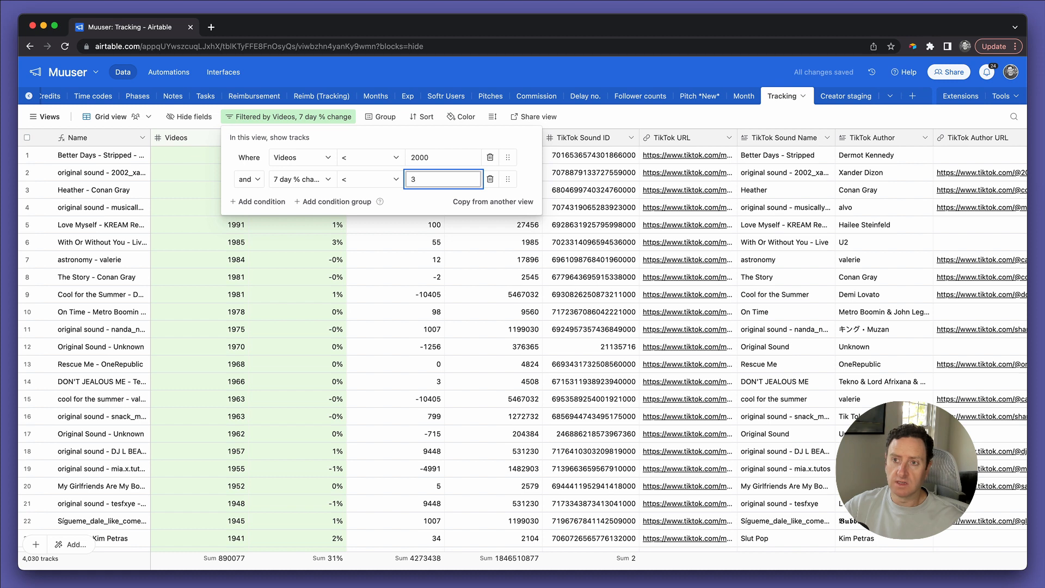
{"action": "type", "text": "4"}
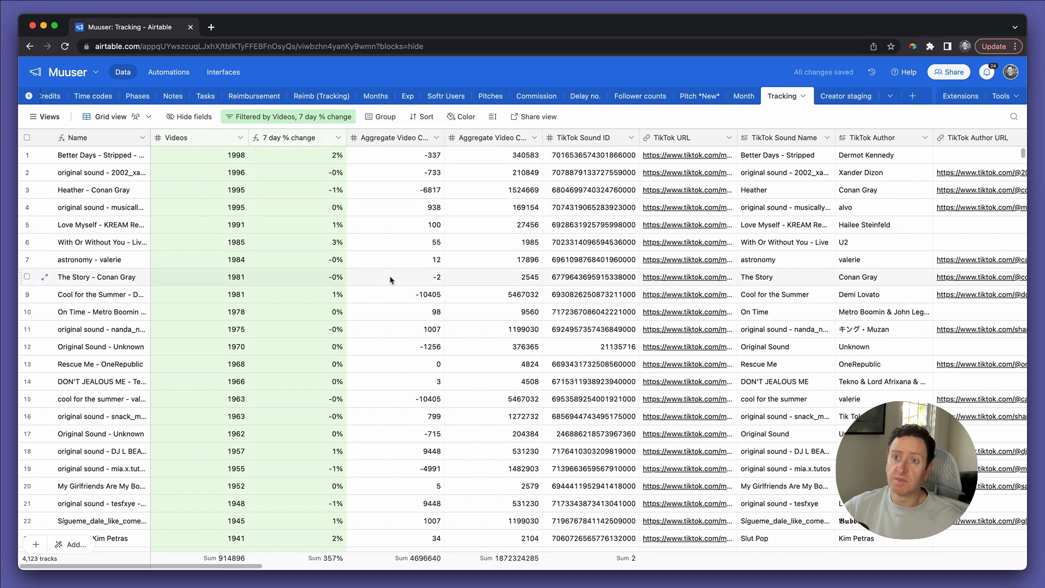
{"action": "mouse_move", "coordinate": [337, 138]}
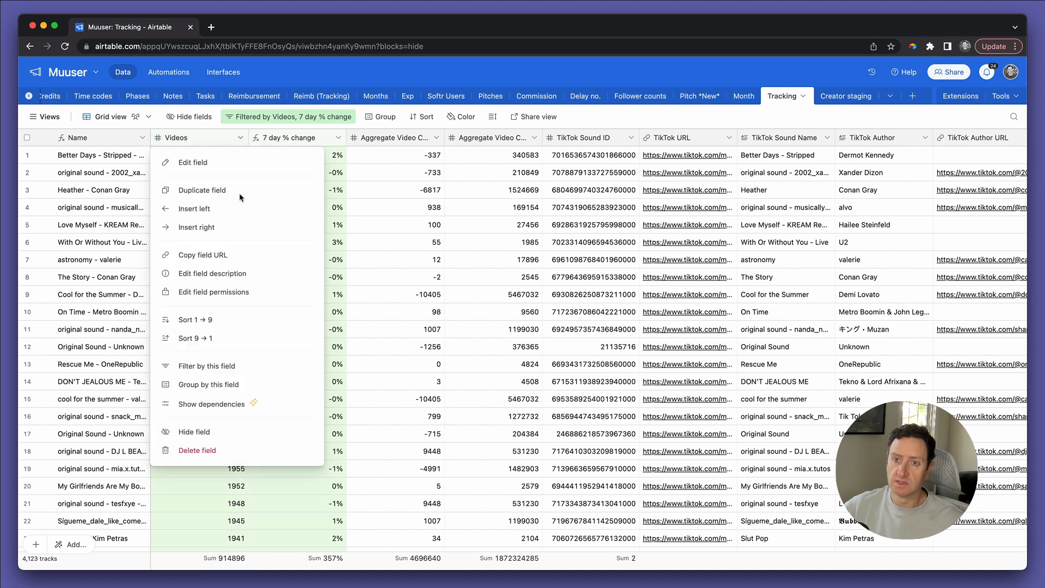
Step: Sort the filtered tracks by Videos and by 7 day % change, largest first
{"action": "left_click", "coordinate": [196, 338]}
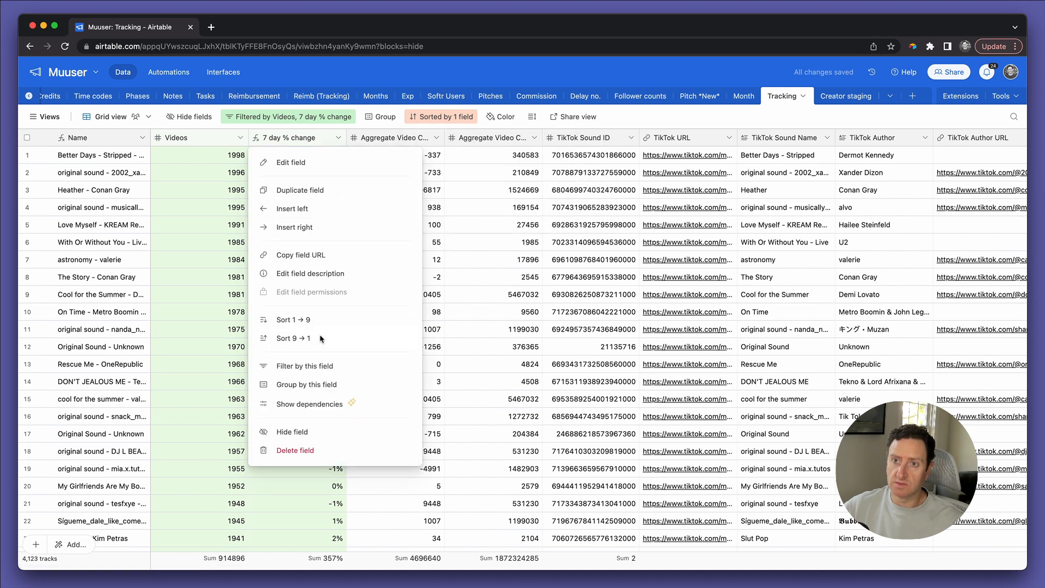
{"action": "left_click", "coordinate": [293, 320]}
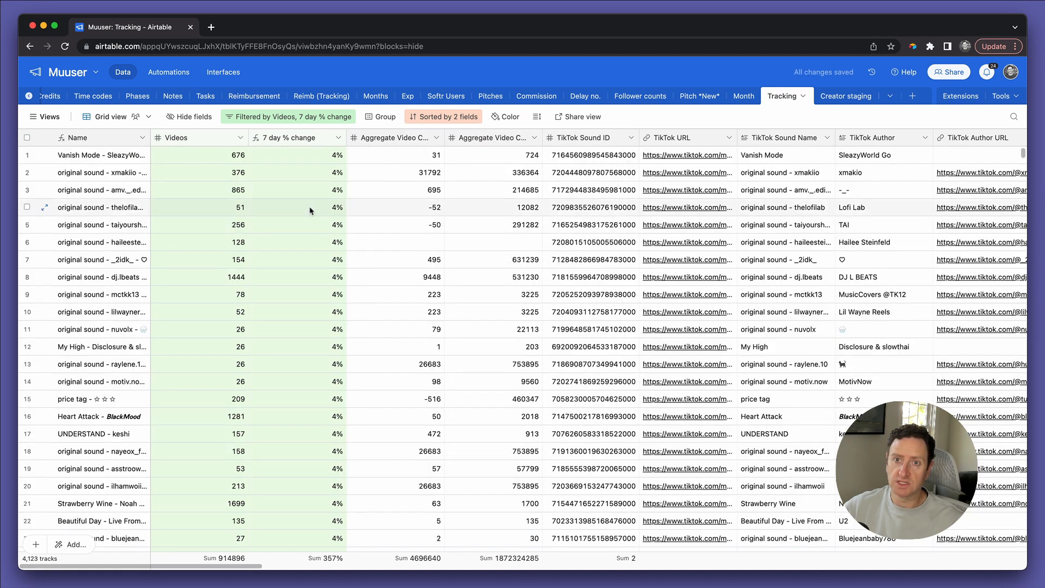
{"action": "left_click", "coordinate": [412, 172]}
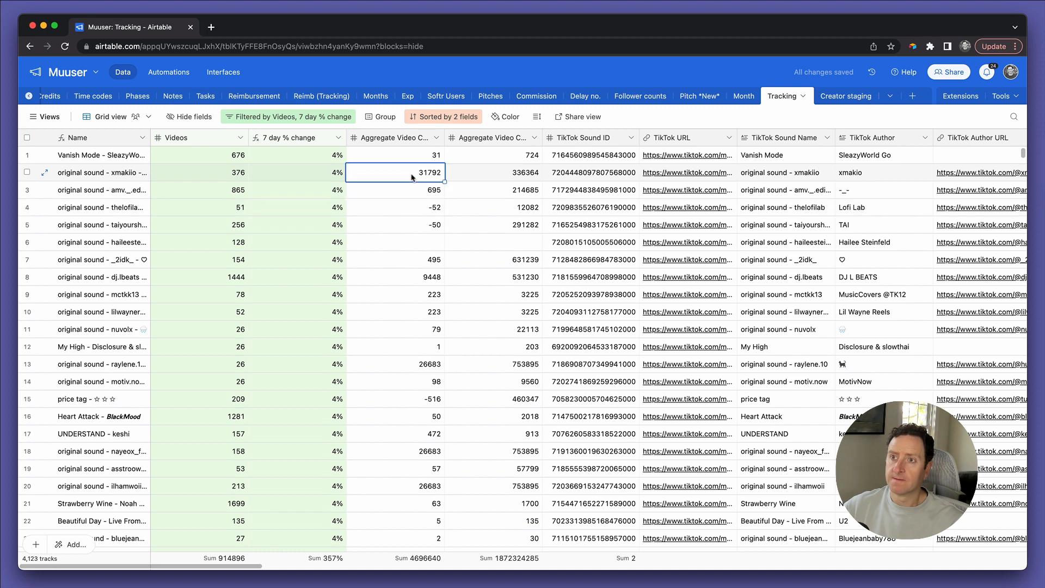
{"action": "scroll", "scroll_direction": "down", "scroll_amount": 3}
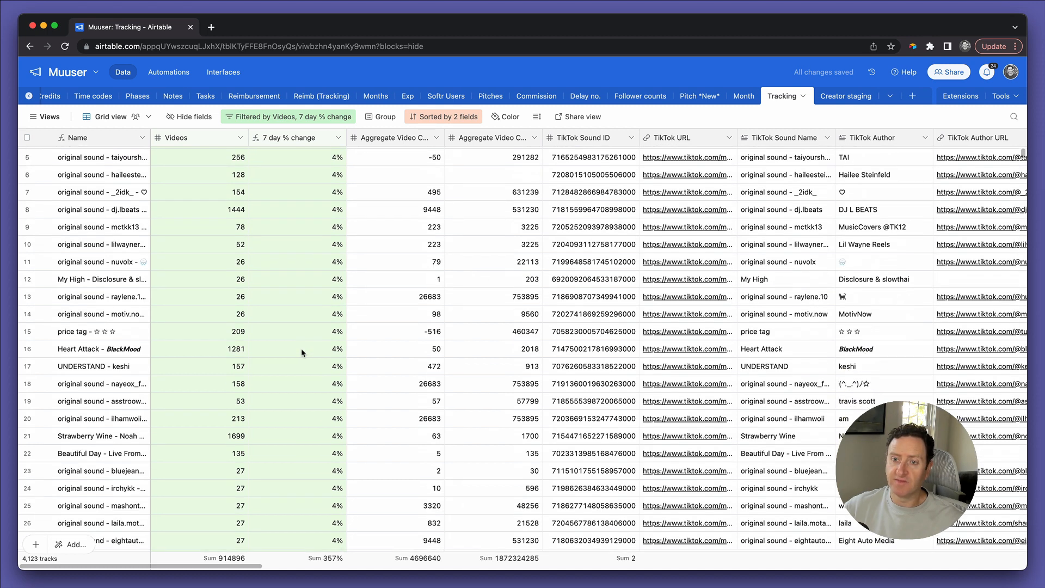
{"action": "scroll", "scroll_direction": "up", "scroll_amount": 3}
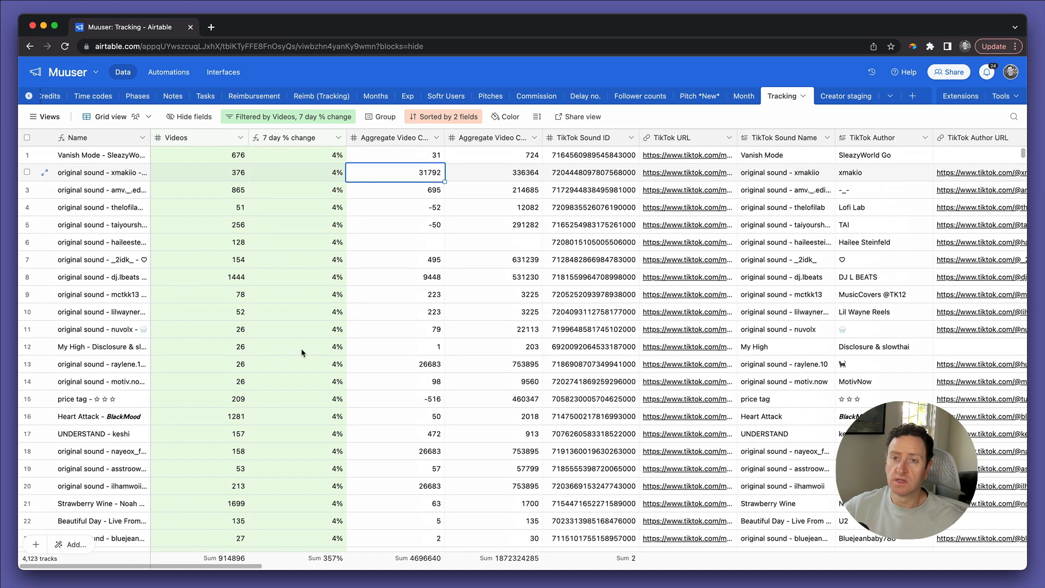
{"action": "left_click", "coordinate": [237, 155]}
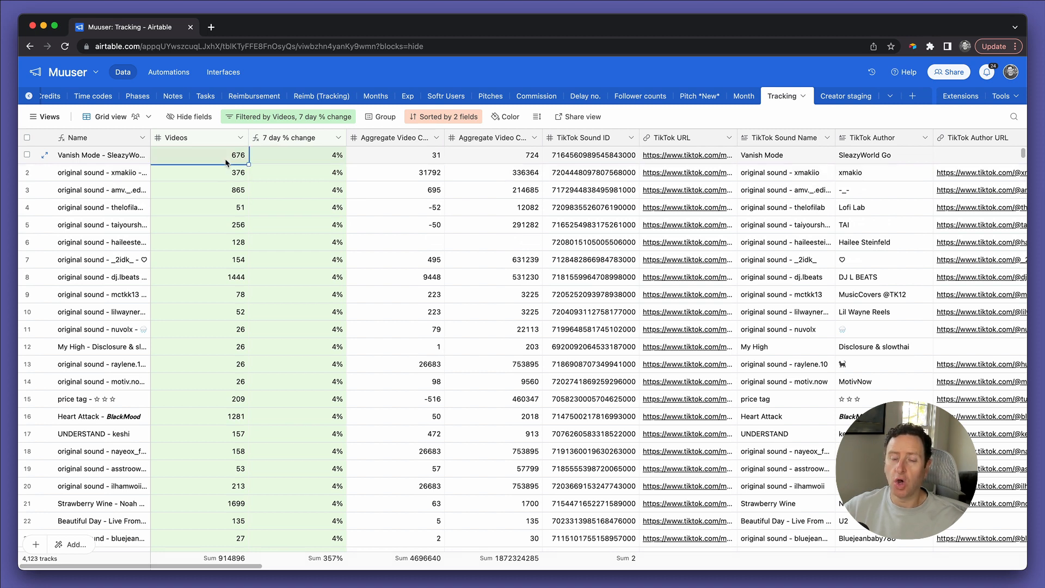
{"action": "left_click", "coordinate": [288, 116]}
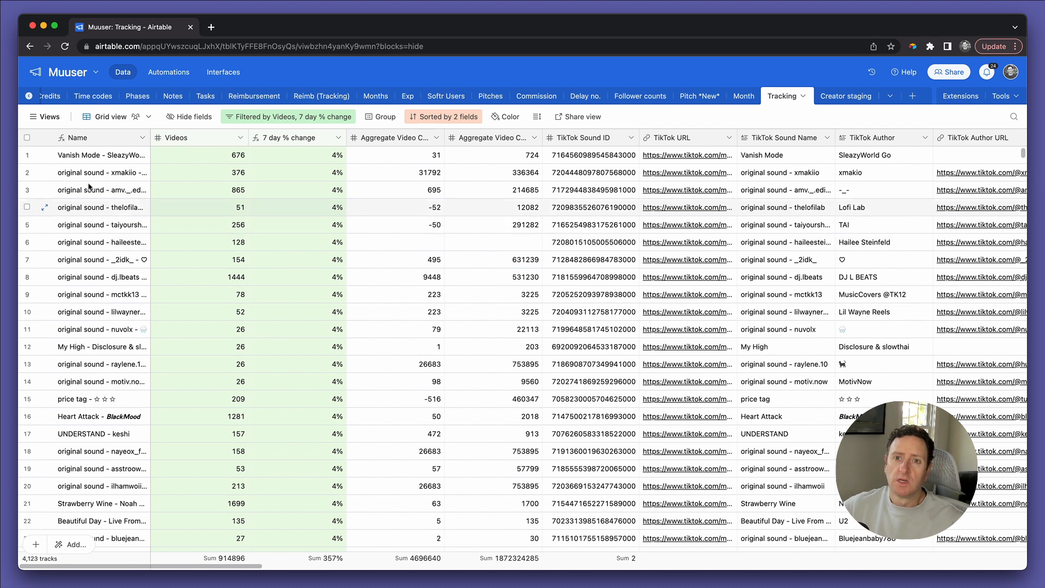
Step: Download the current grid view as 'Tracking-Grid view.csv'
{"action": "left_click", "coordinate": [27, 137]}
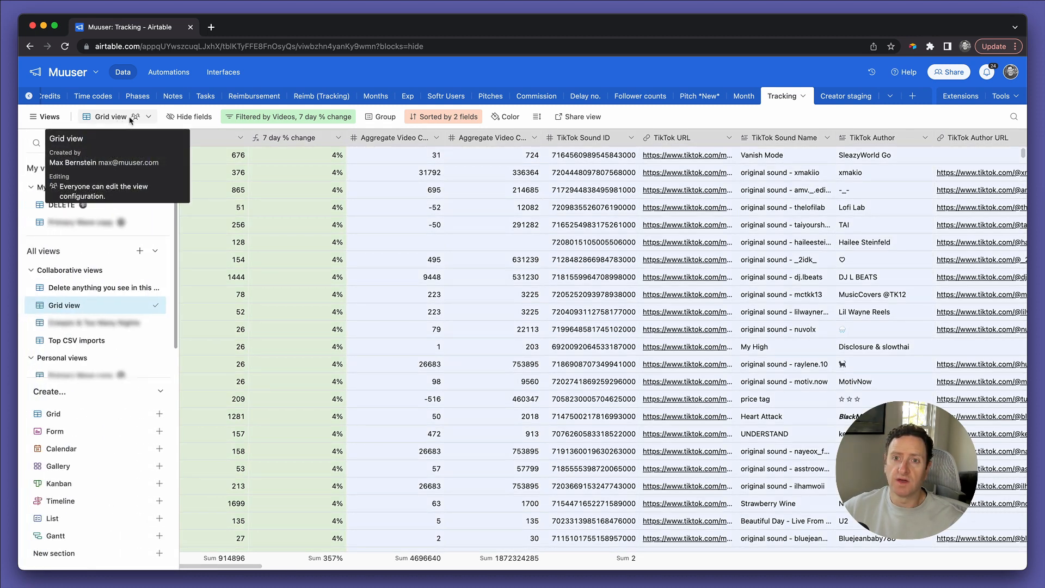
{"action": "left_click", "coordinate": [146, 116]}
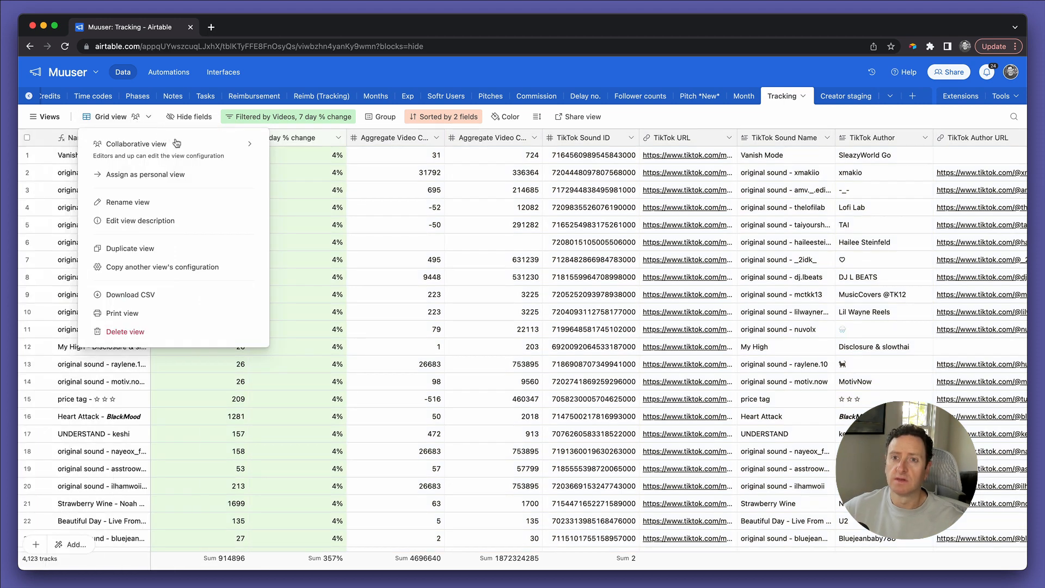
{"action": "mouse_move", "coordinate": [157, 295]}
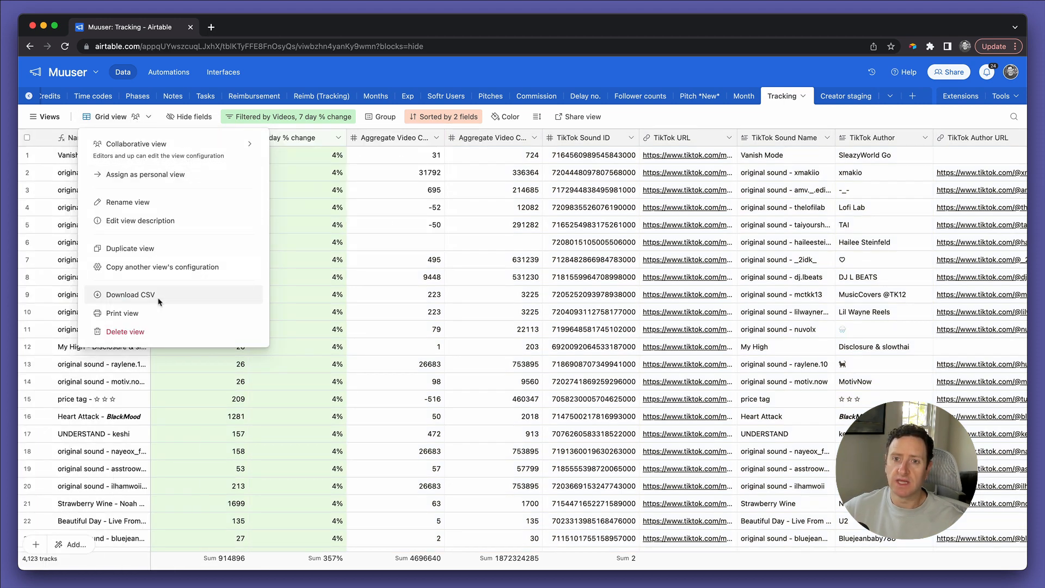
{"action": "left_click", "coordinate": [130, 294]}
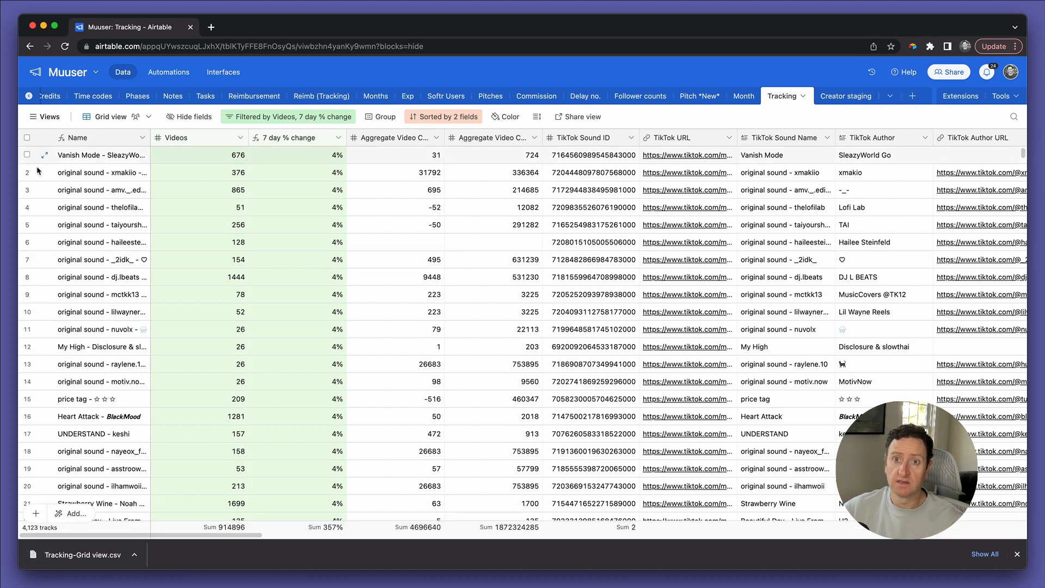
Step: Select all 4,123 filtered tracks, delete them, and confirm the deletion
{"action": "left_click", "coordinate": [27, 138]}
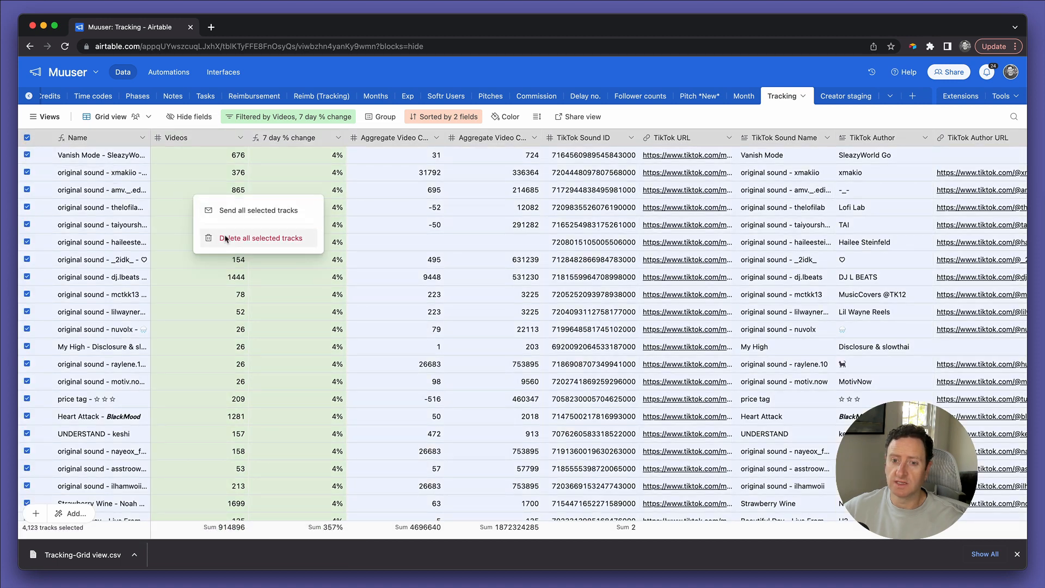
{"action": "left_click", "coordinate": [262, 238]}
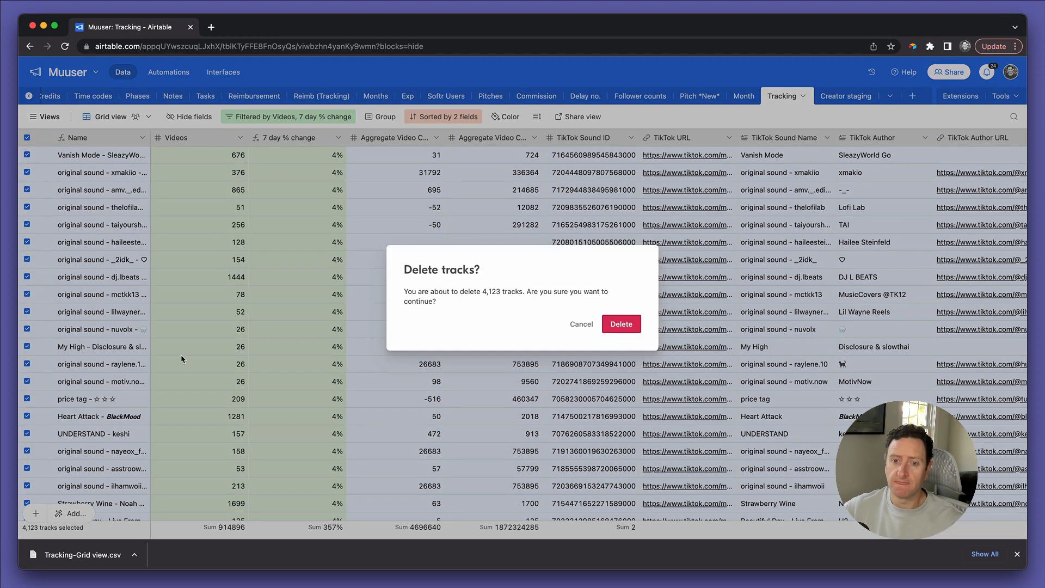
{"action": "mouse_move", "coordinate": [641, 357]}
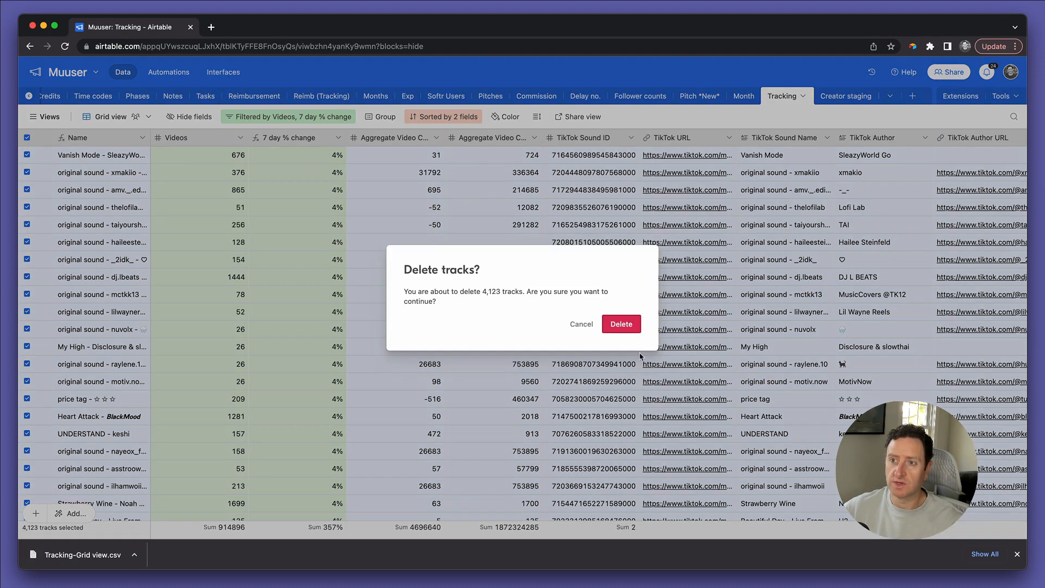
{"action": "mouse_move", "coordinate": [620, 324]}
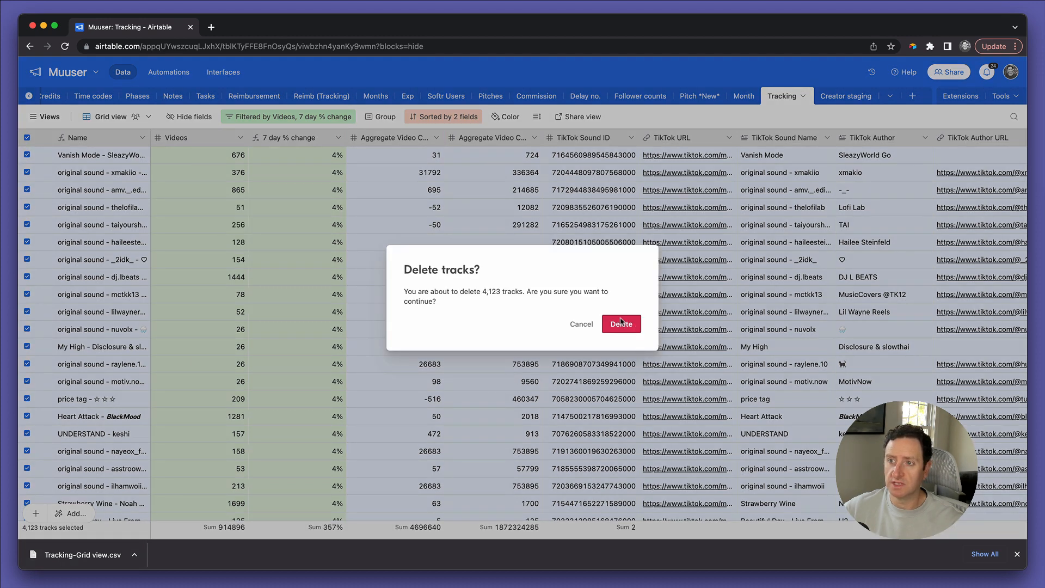
{"action": "left_click", "coordinate": [620, 323]}
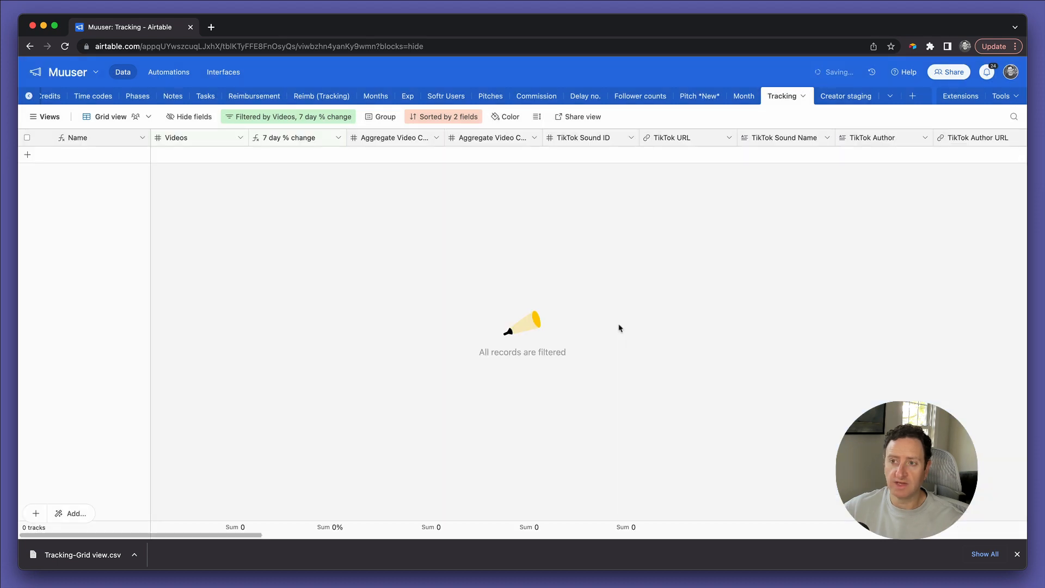